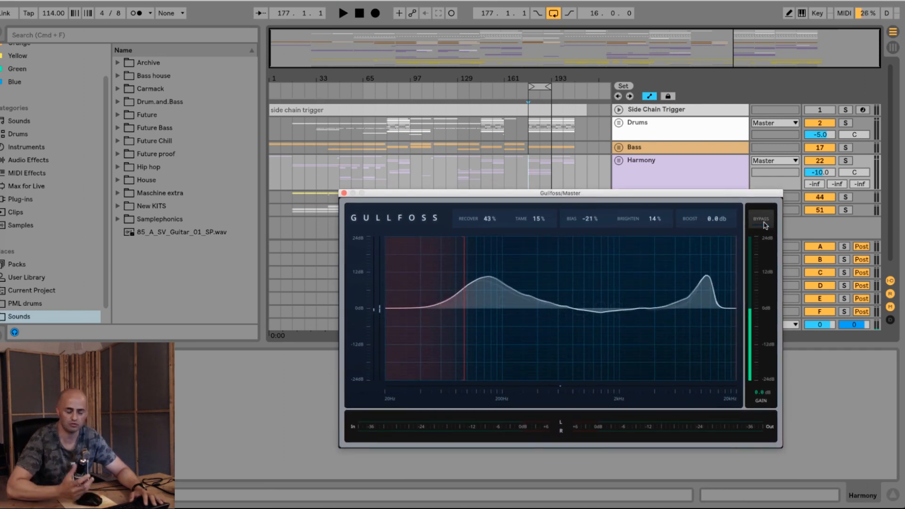
- Toggle Gullfoss bypass repeatedly to compare the processed mix against the dry sound
click(342, 12)
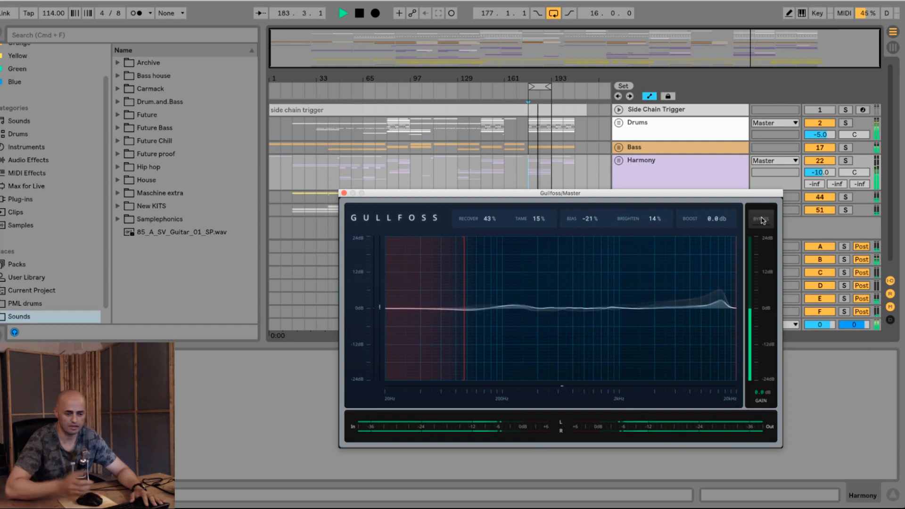
click(761, 218)
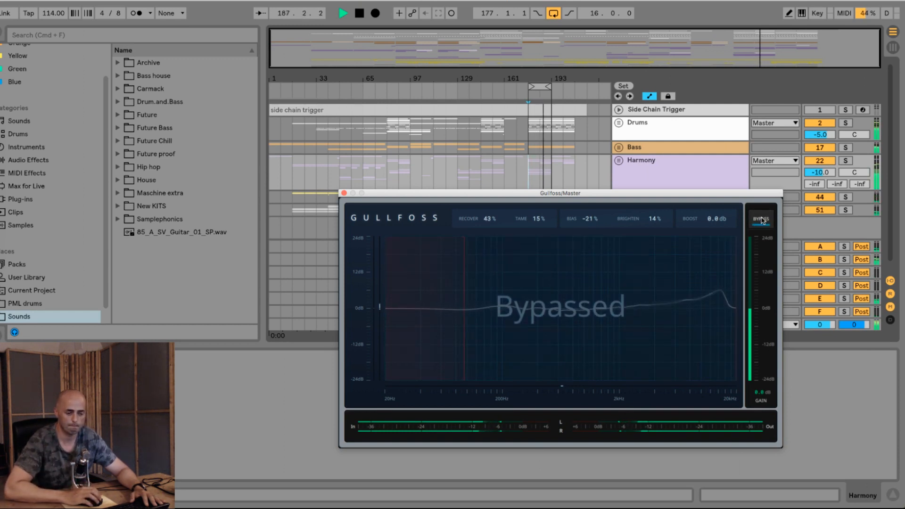
click(762, 219)
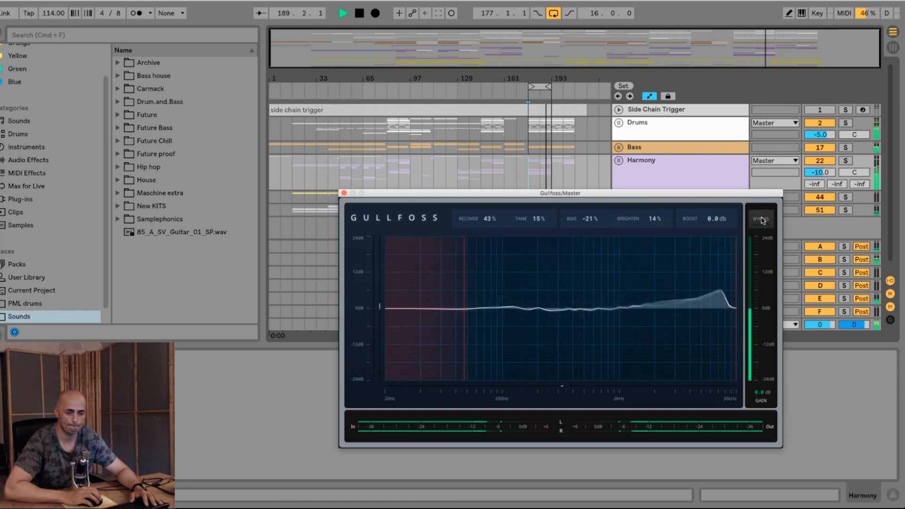
click(762, 218)
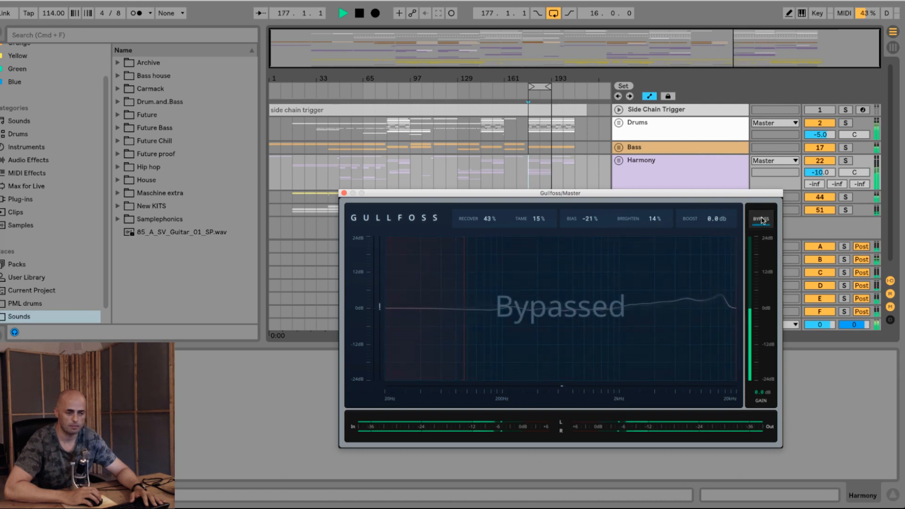
click(760, 218)
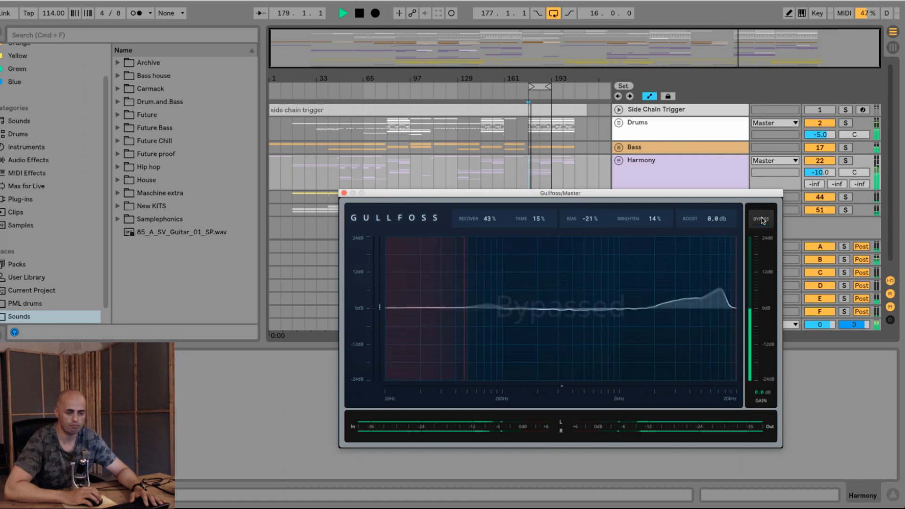
click(761, 219)
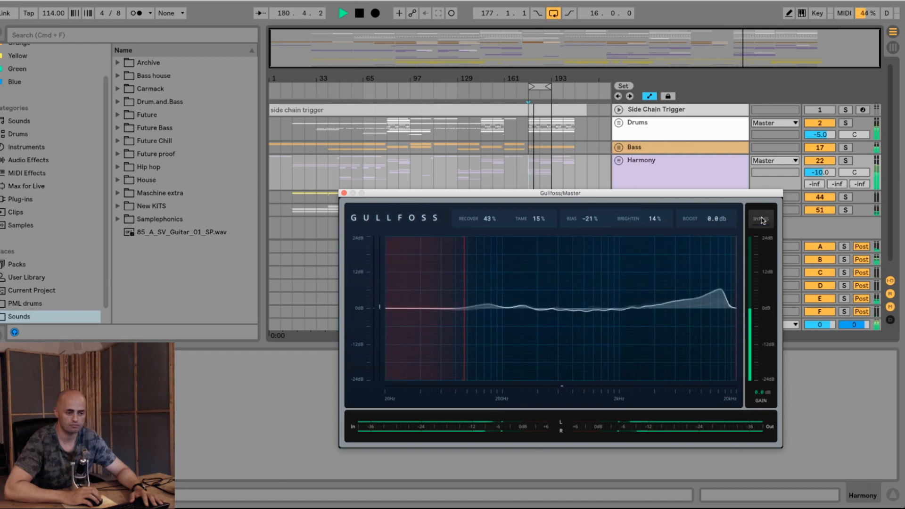
click(761, 217)
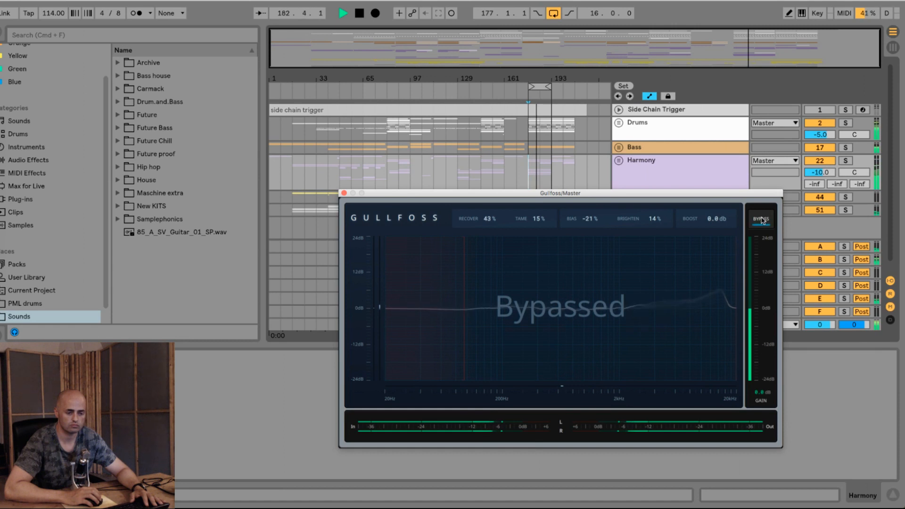
click(761, 219)
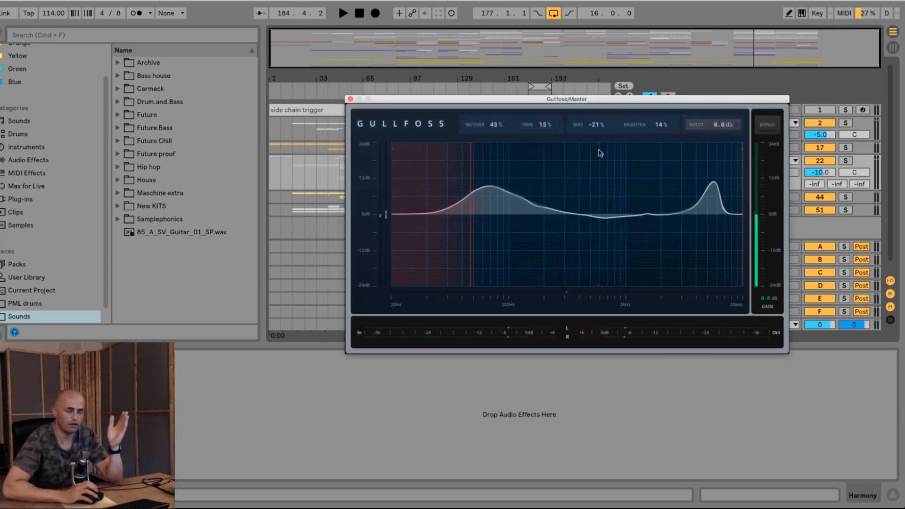
- Close the Gullfoss window, switch to the other Live set and show its Master device chain
click(15, 5)
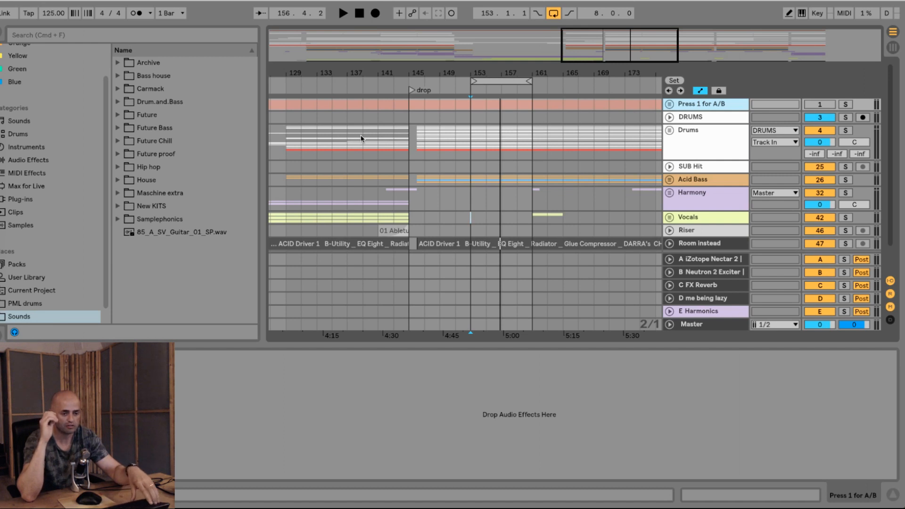
click(341, 13)
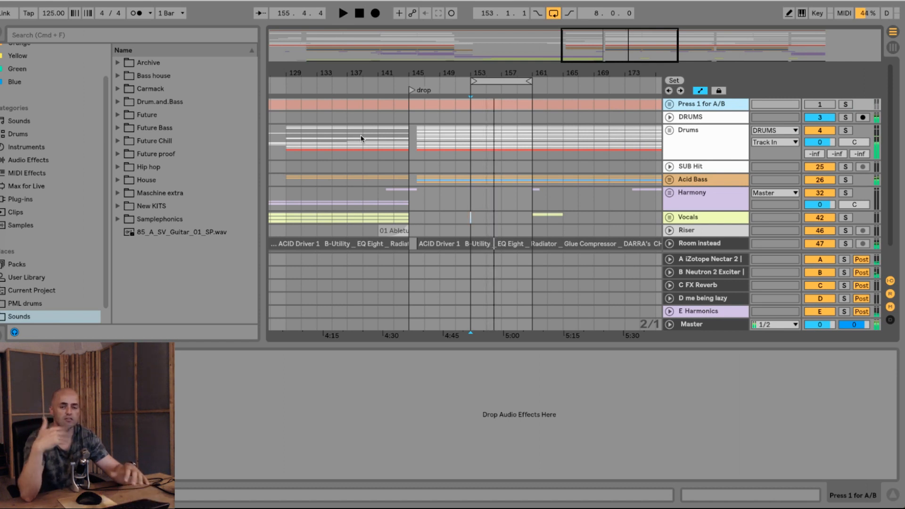
click(691, 324)
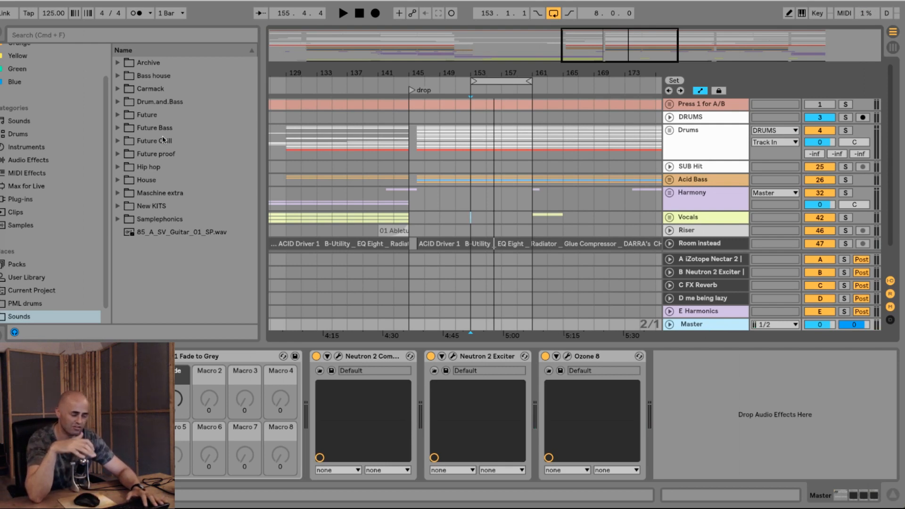
- Search the browser for 'eq' and add EQ Eight to the end of the Master chain
click(342, 12)
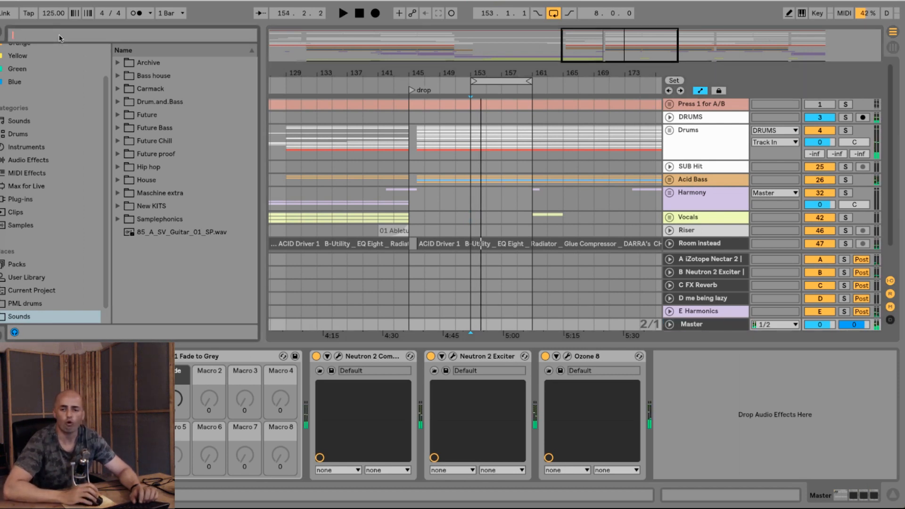
text(eq)
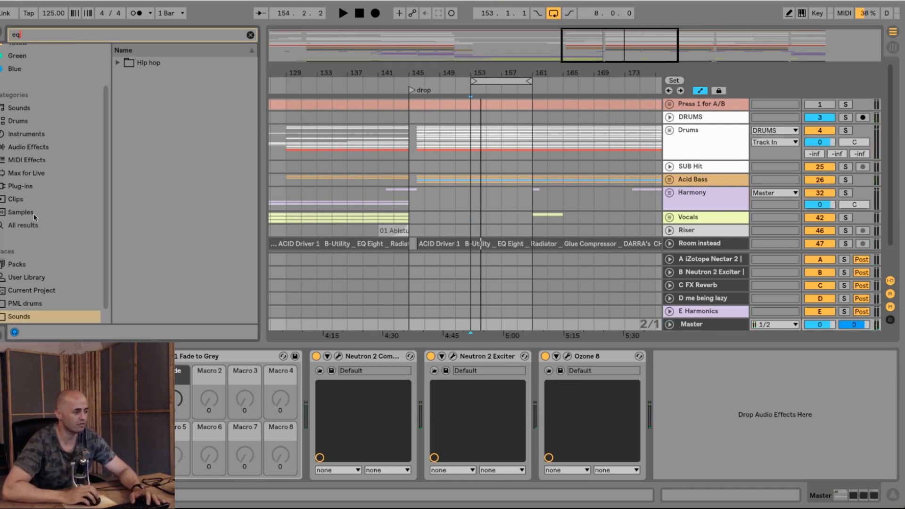
click(22, 224)
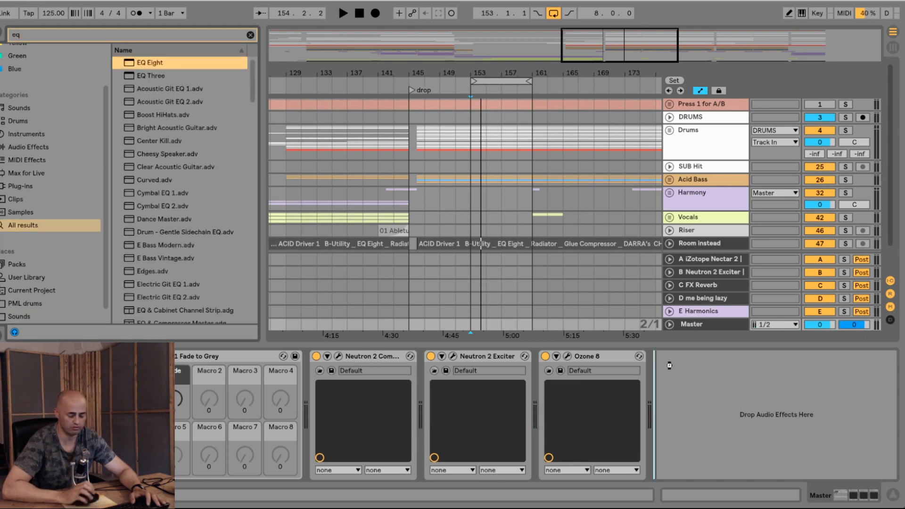
double_click(150, 63)
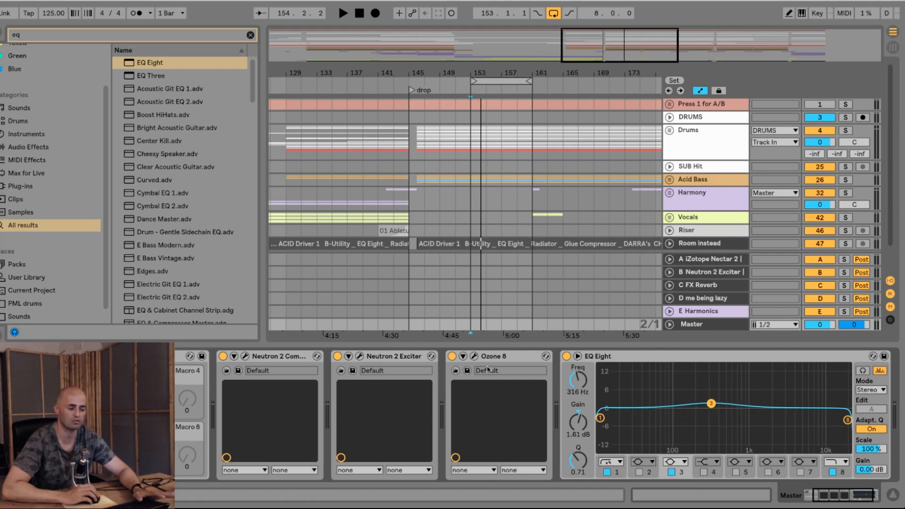
mouse_move(489, 360)
text(gull)
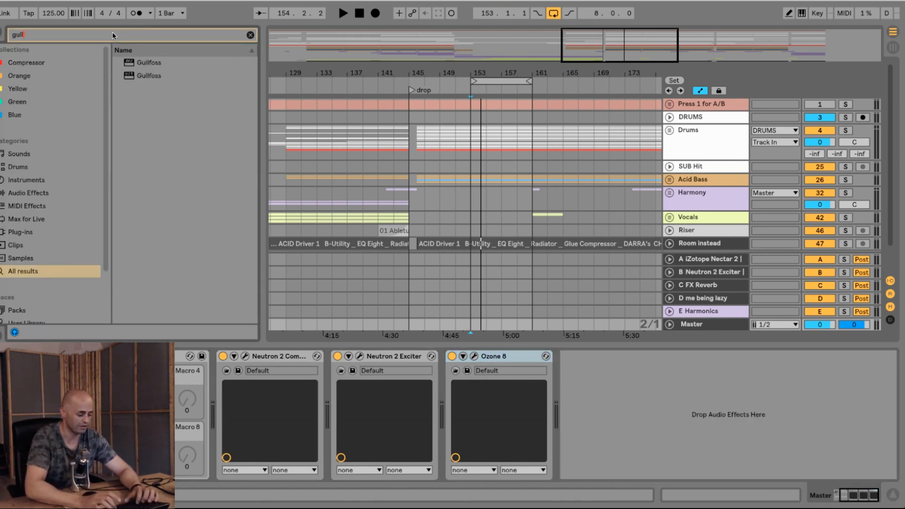
- Load Gullfoss from the browser results onto the Master track after Ozone 8
click(148, 76)
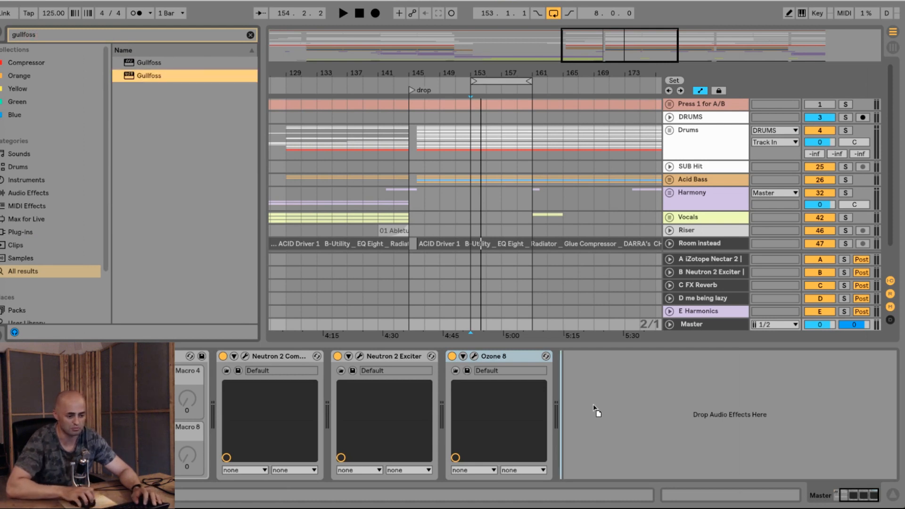
mouse_move(613, 386)
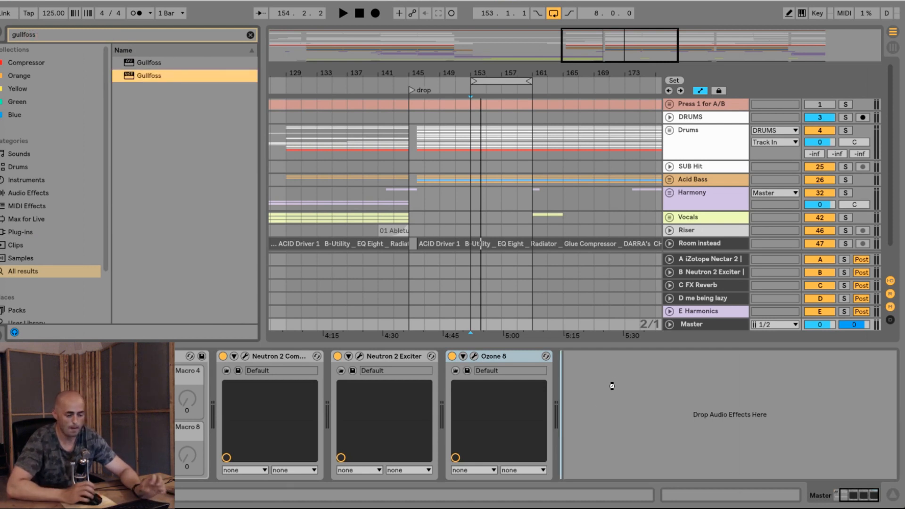
double_click(148, 75)
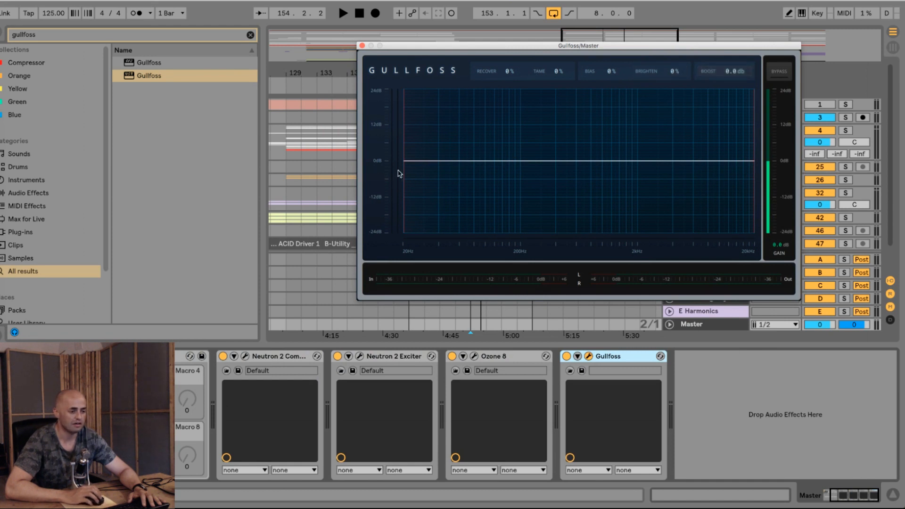
mouse_move(754, 157)
text(eq)
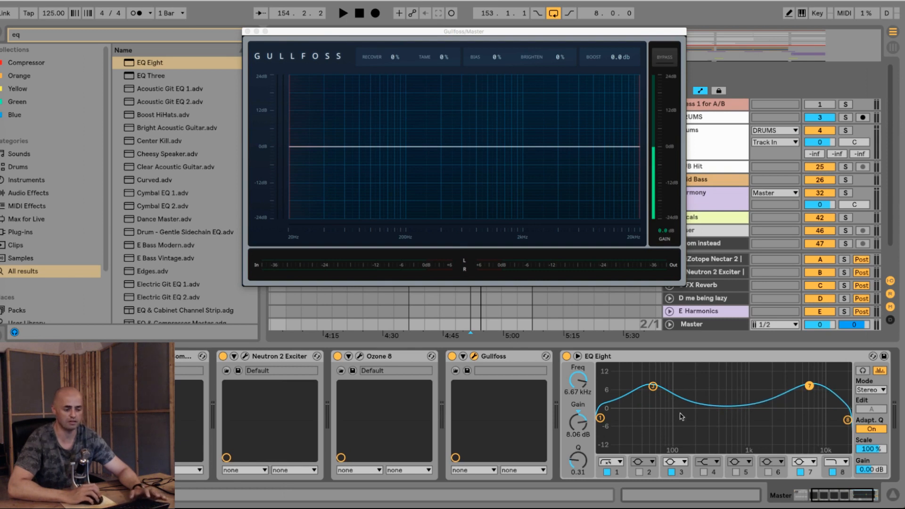
mouse_move(349, 146)
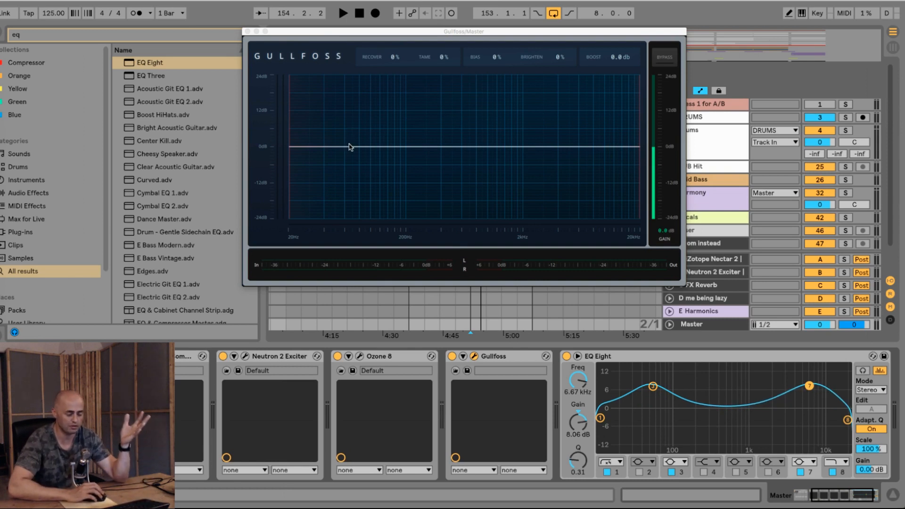
mouse_move(626, 387)
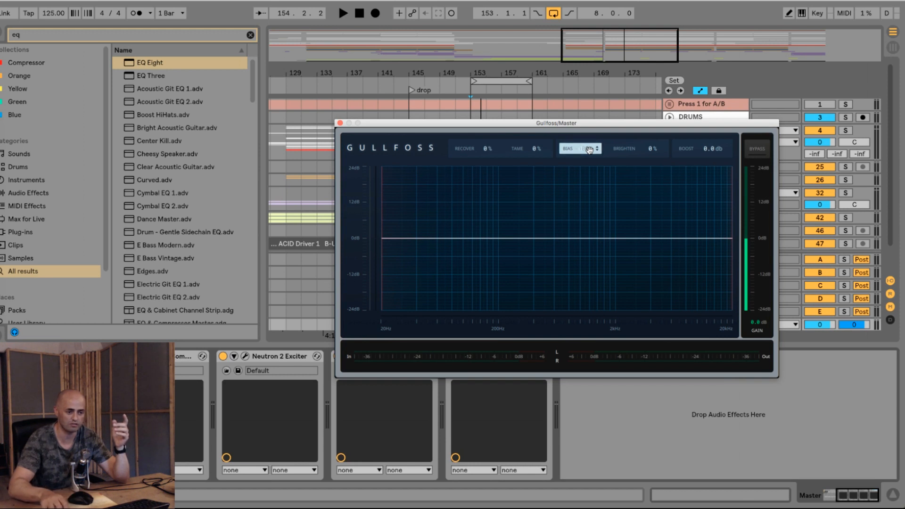
click(637, 148)
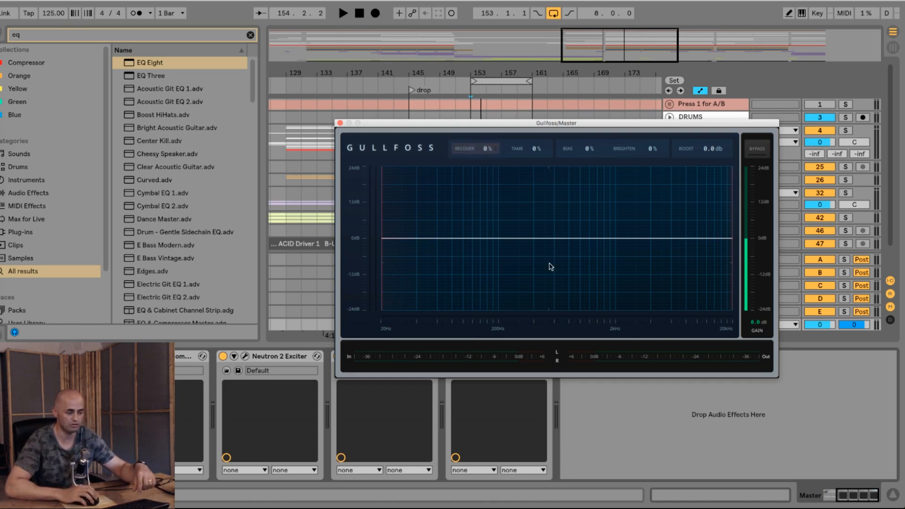
click(527, 148)
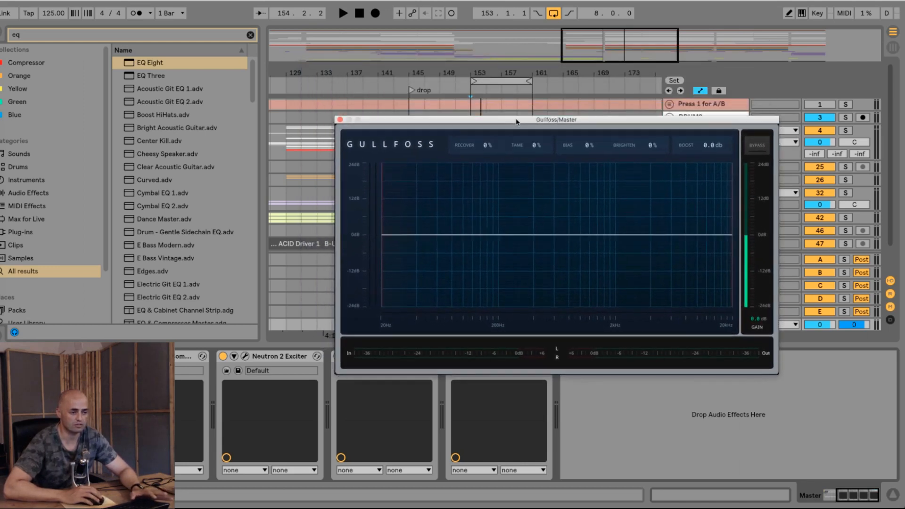
drag(517, 120, 517, 107)
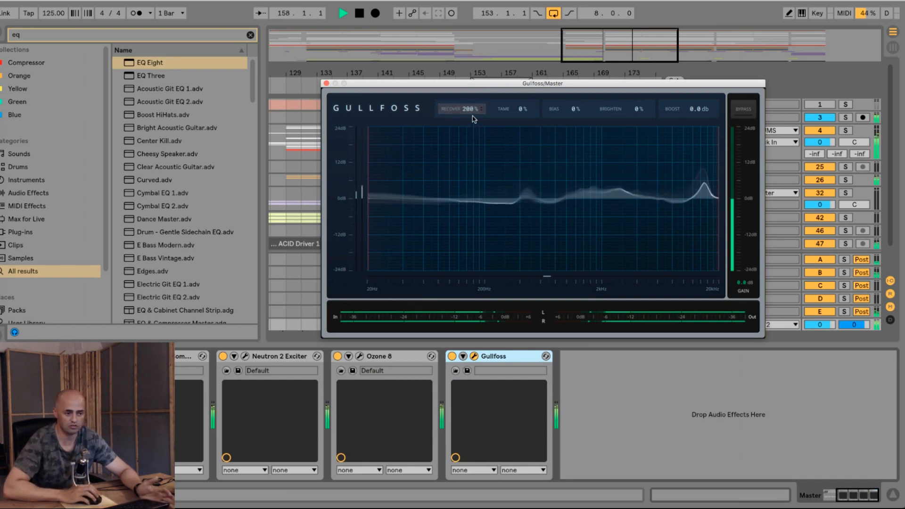
- Bring Gullfoss's Recover value back down to 0%
click(462, 108)
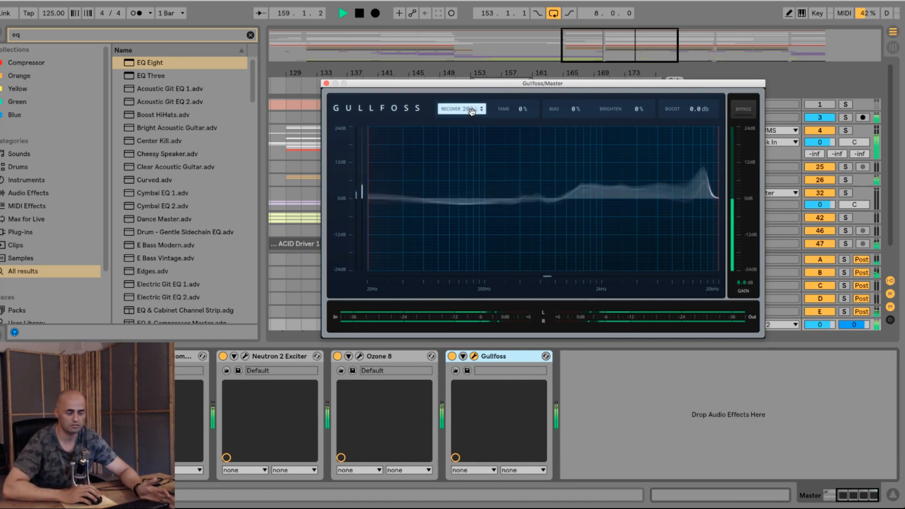
click(468, 108)
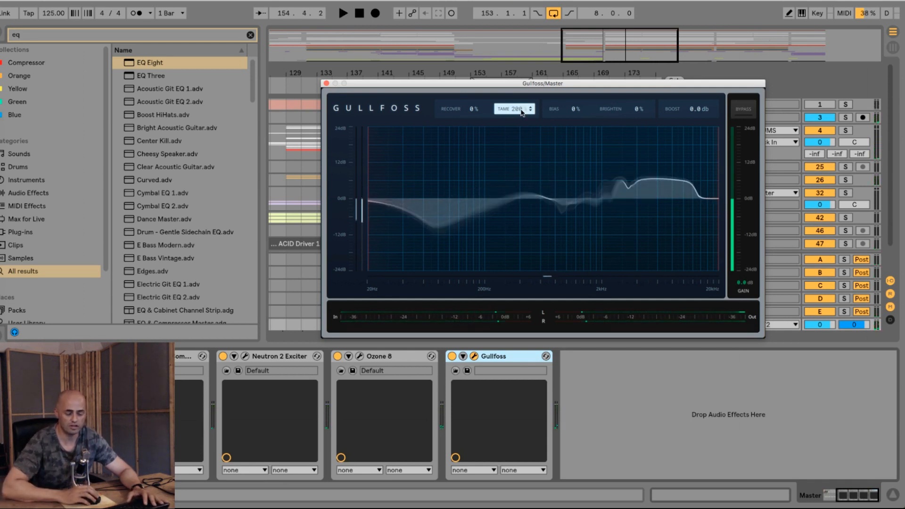
- Begin editing the Tame amount toward its 21% setting
click(342, 12)
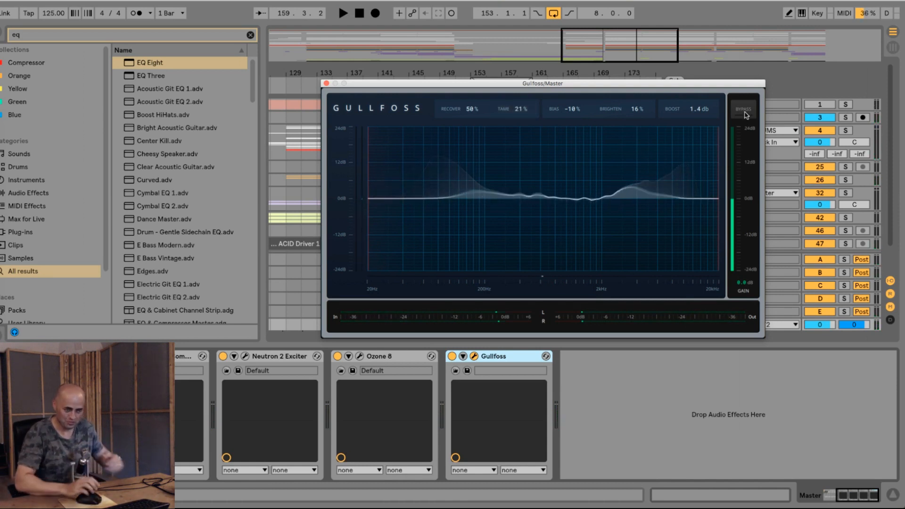
- Compare the mix with Gullfoss bypassed and active several times, leaving processing on
click(343, 12)
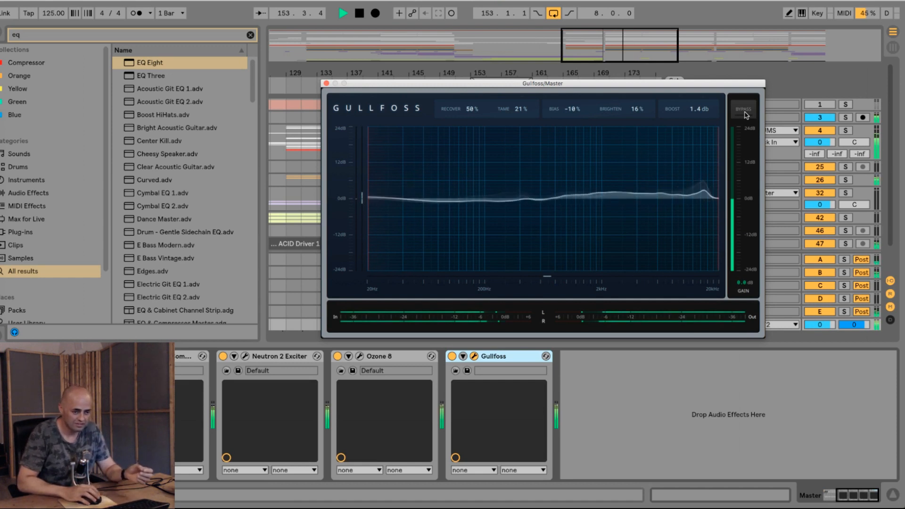
click(744, 108)
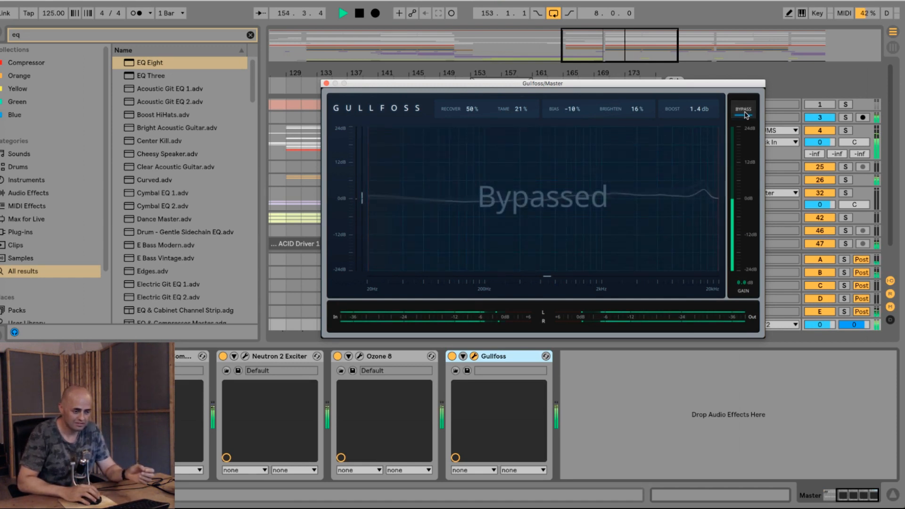
click(744, 109)
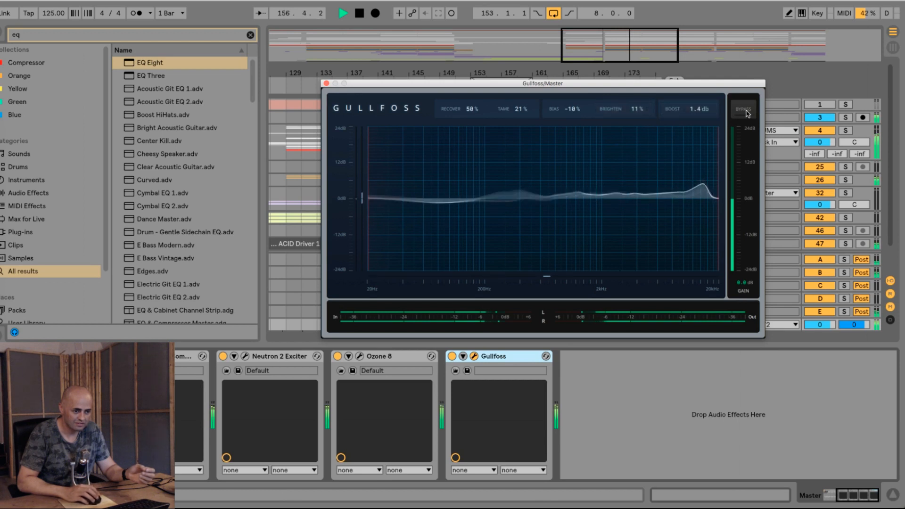
click(745, 108)
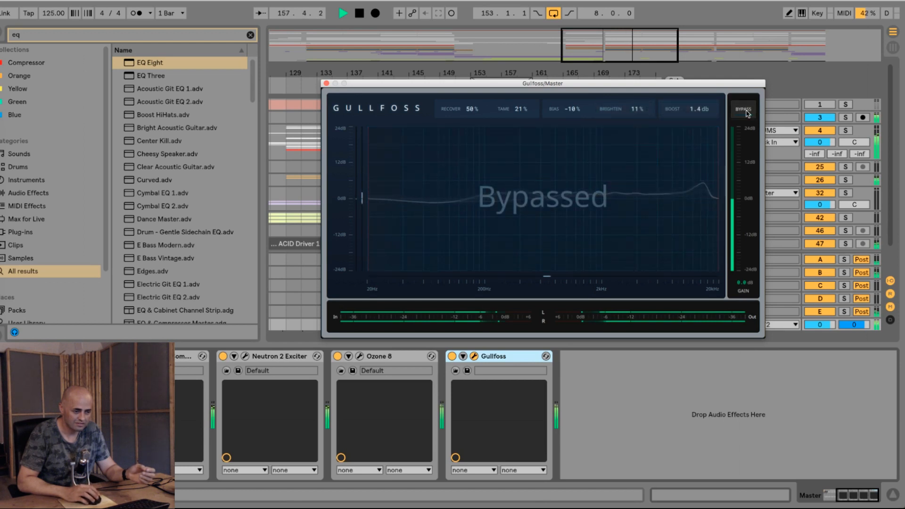
click(743, 108)
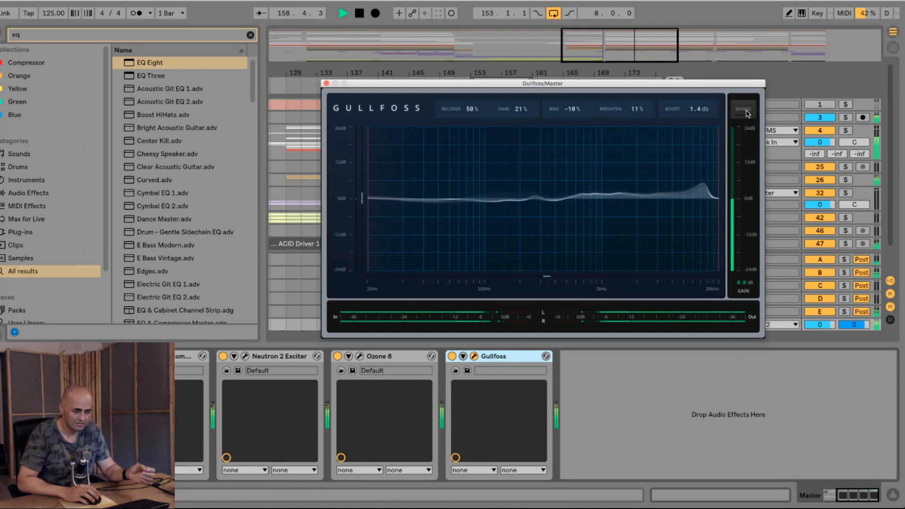
click(745, 109)
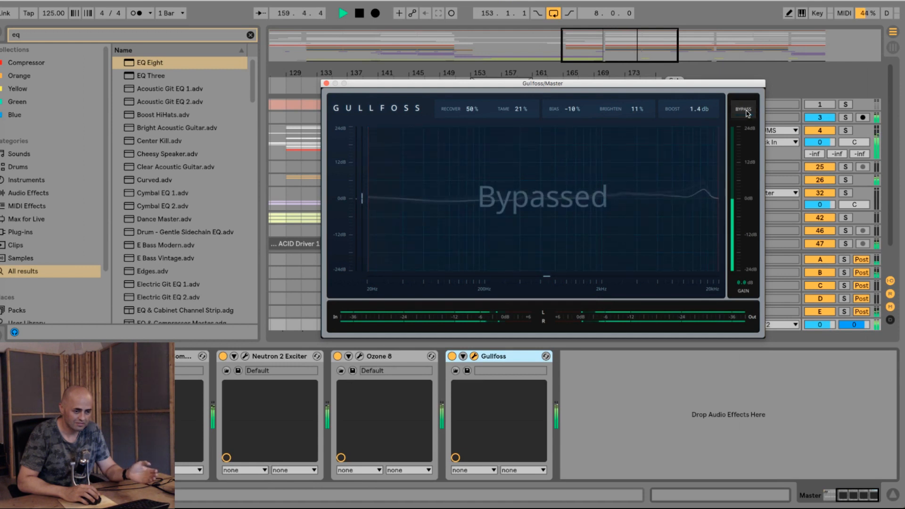
click(744, 110)
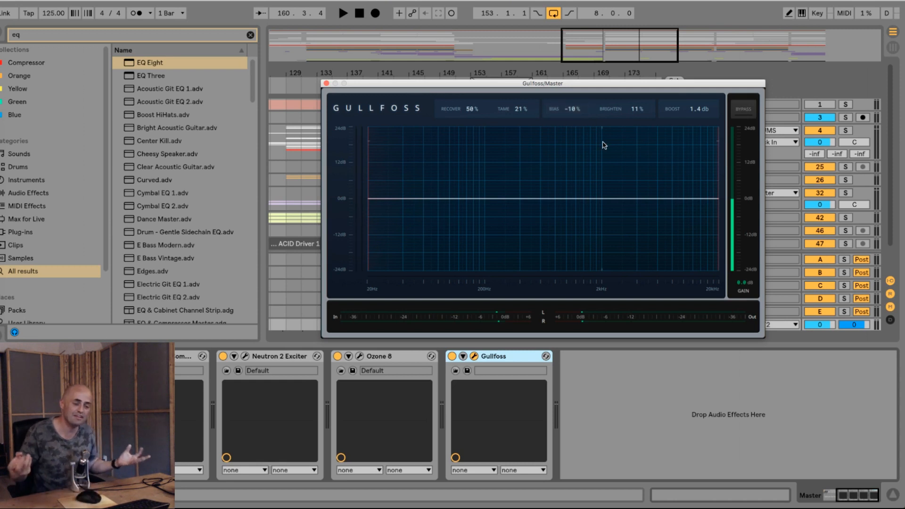
- Keep Boost at 1.4 dB and move Gullfoss's low frequency limit to about 205 Hz
click(700, 109)
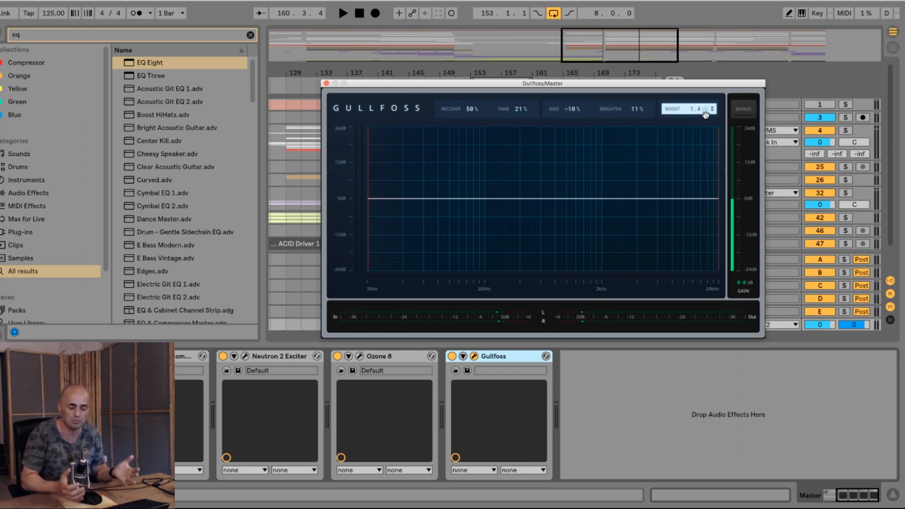
mouse_move(372, 223)
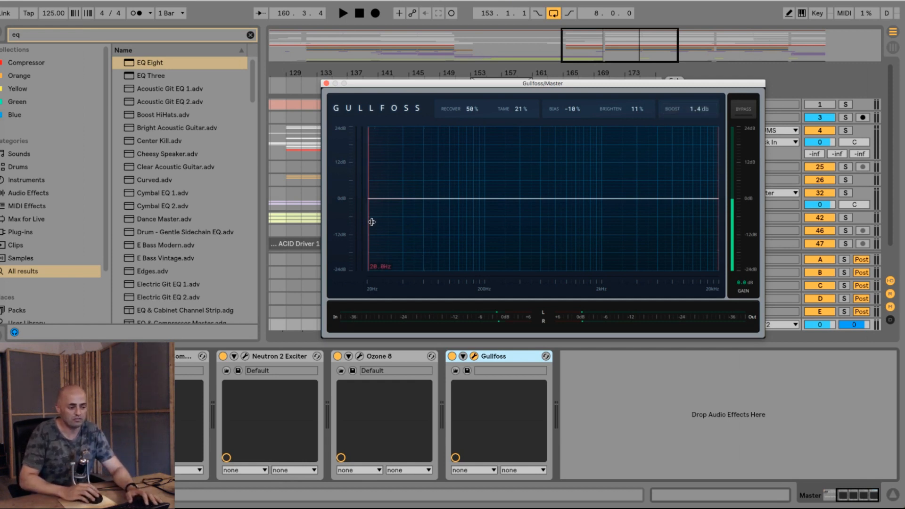
mouse_move(719, 202)
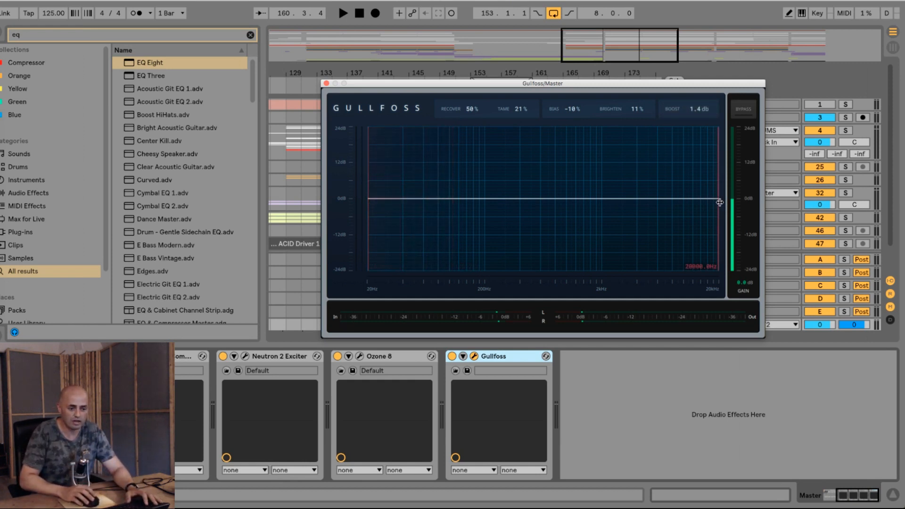
mouse_move(369, 204)
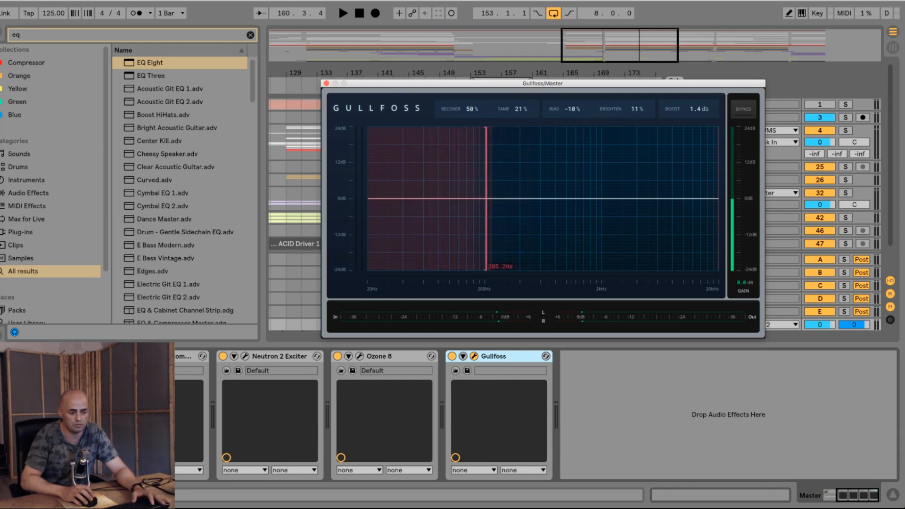
mouse_move(716, 225)
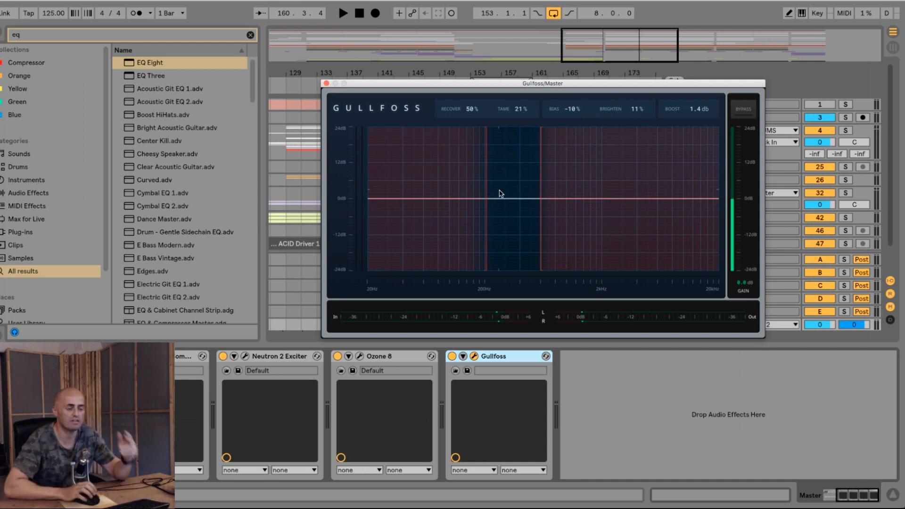
click(472, 109)
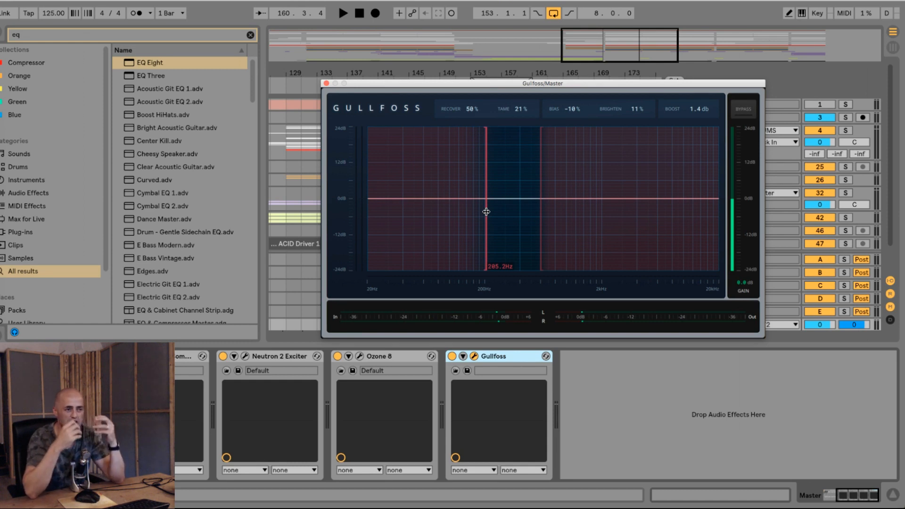
mouse_move(520, 199)
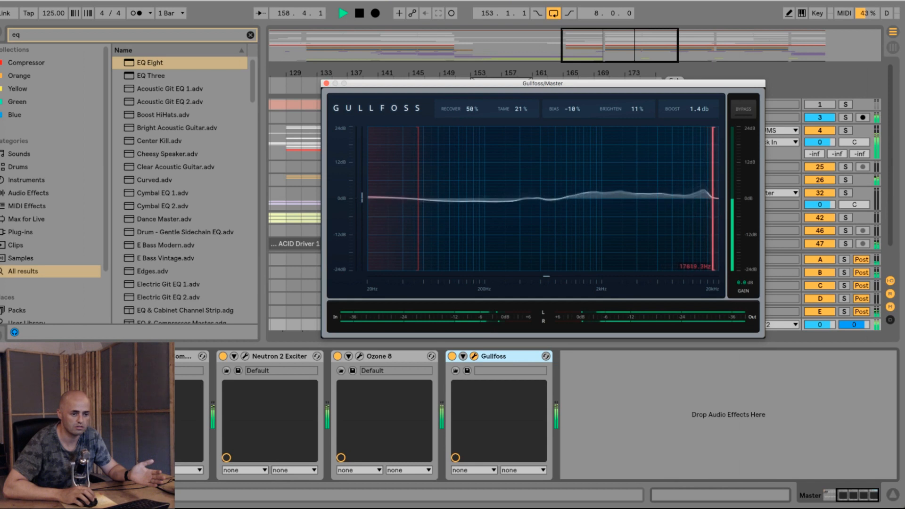
- Toggle the range-limited Gullfoss in and out of bypass, ending with processing active
click(744, 109)
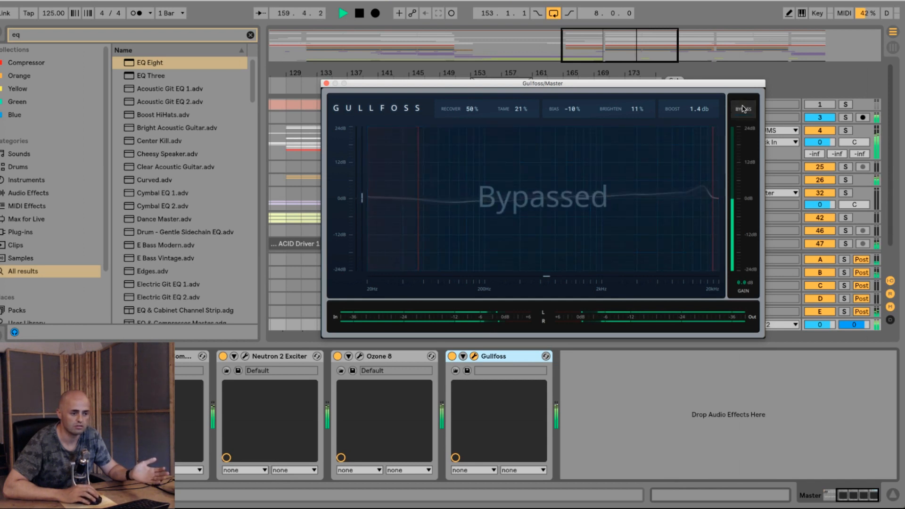
click(744, 108)
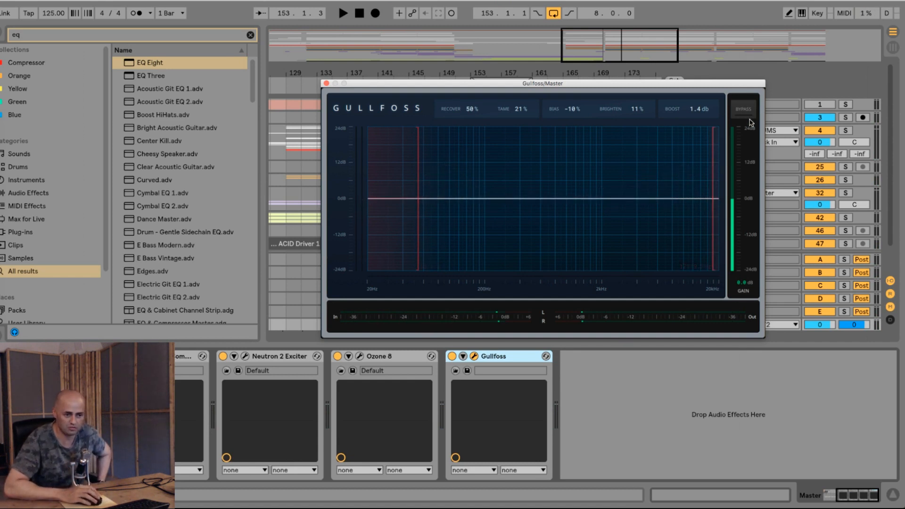
click(744, 109)
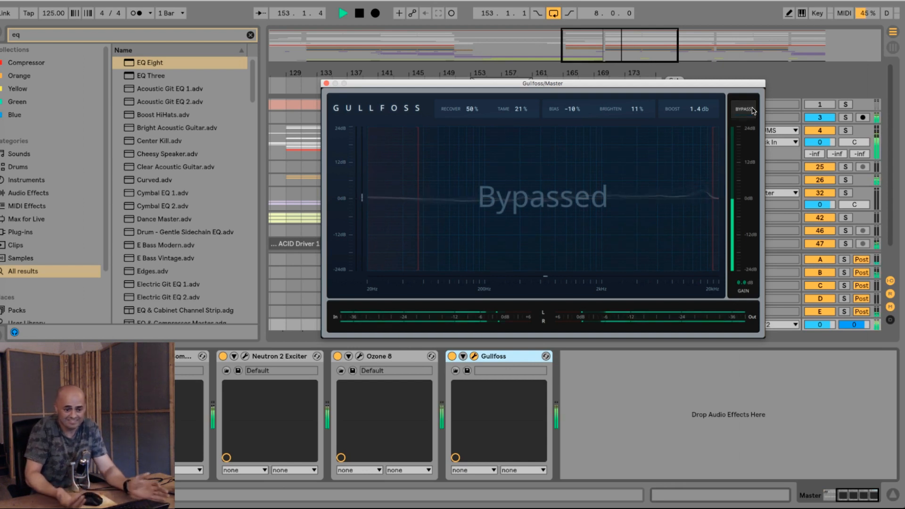
click(744, 110)
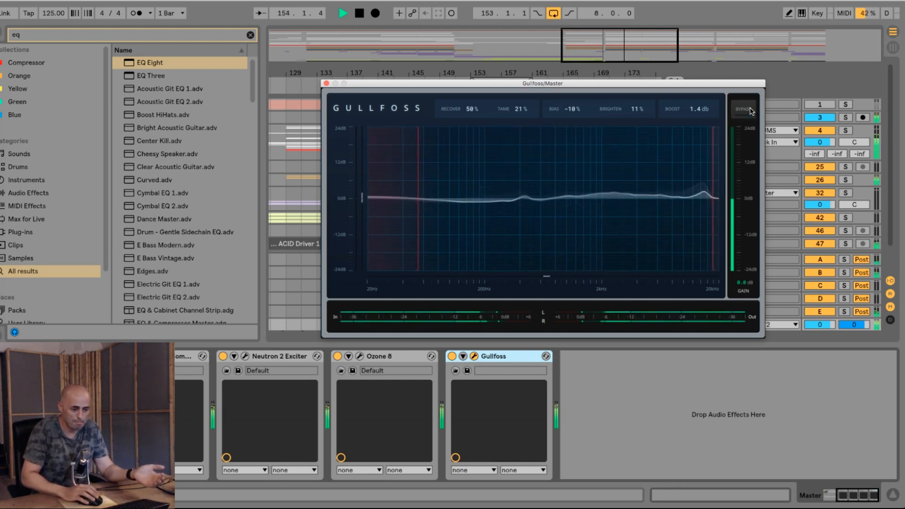
click(745, 109)
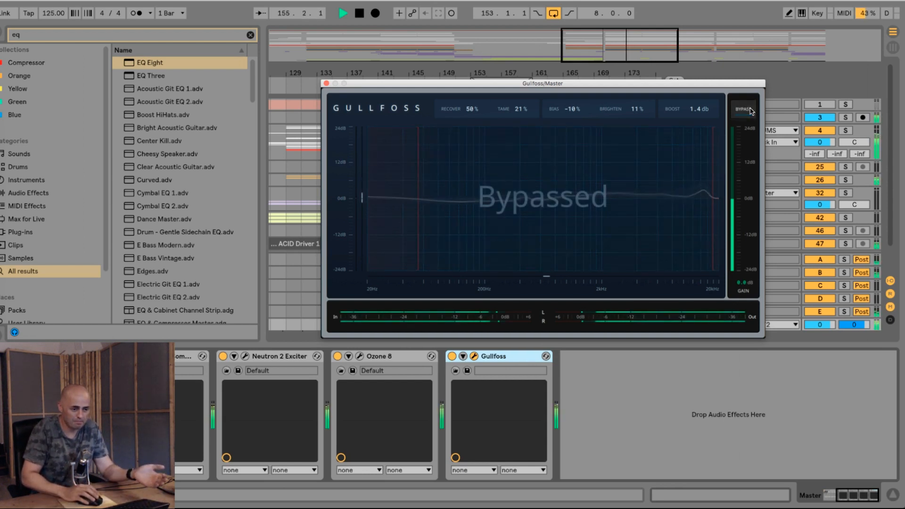
click(744, 109)
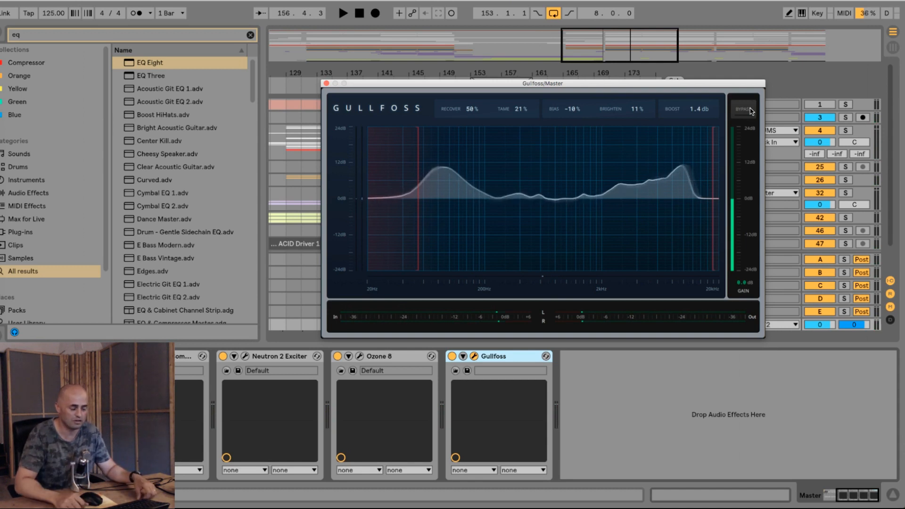
click(745, 110)
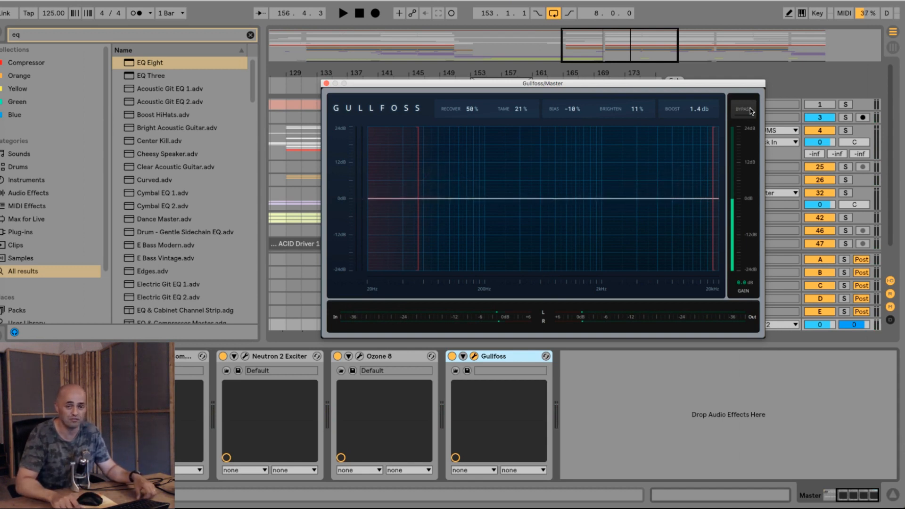